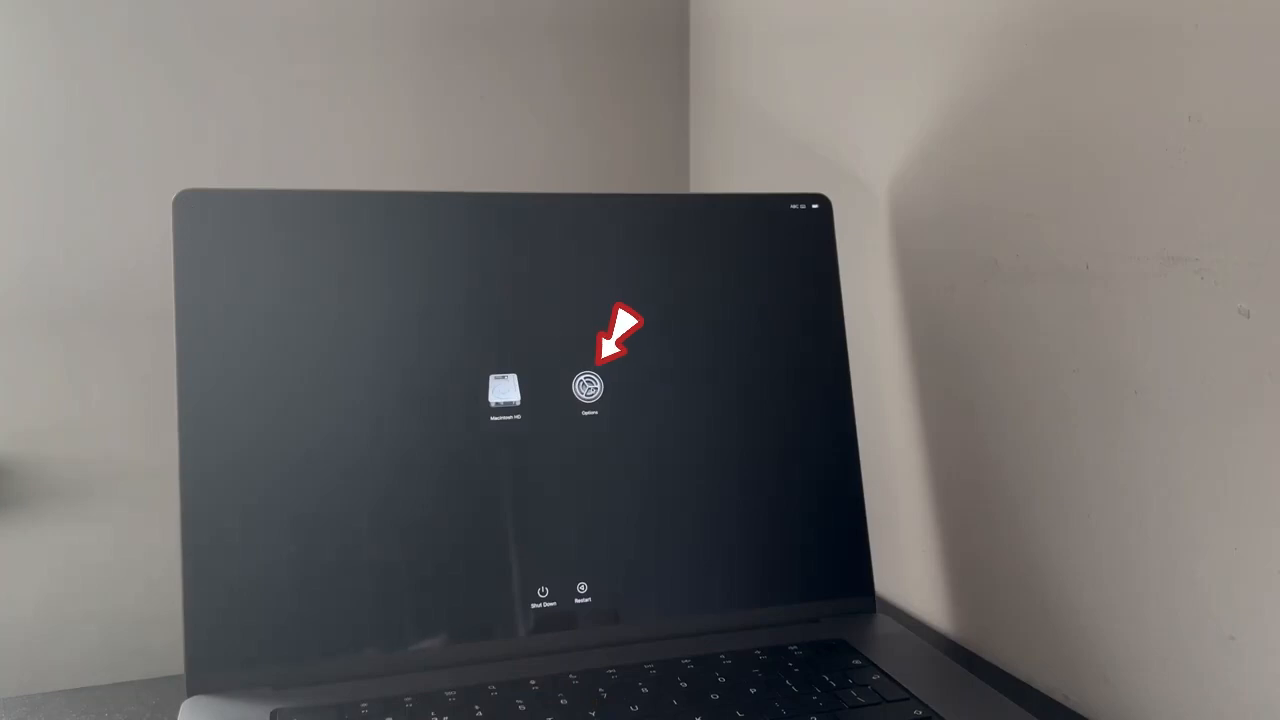
Choose Options on the startup screen to load the Recovery utilities list.
left_click(589, 390)
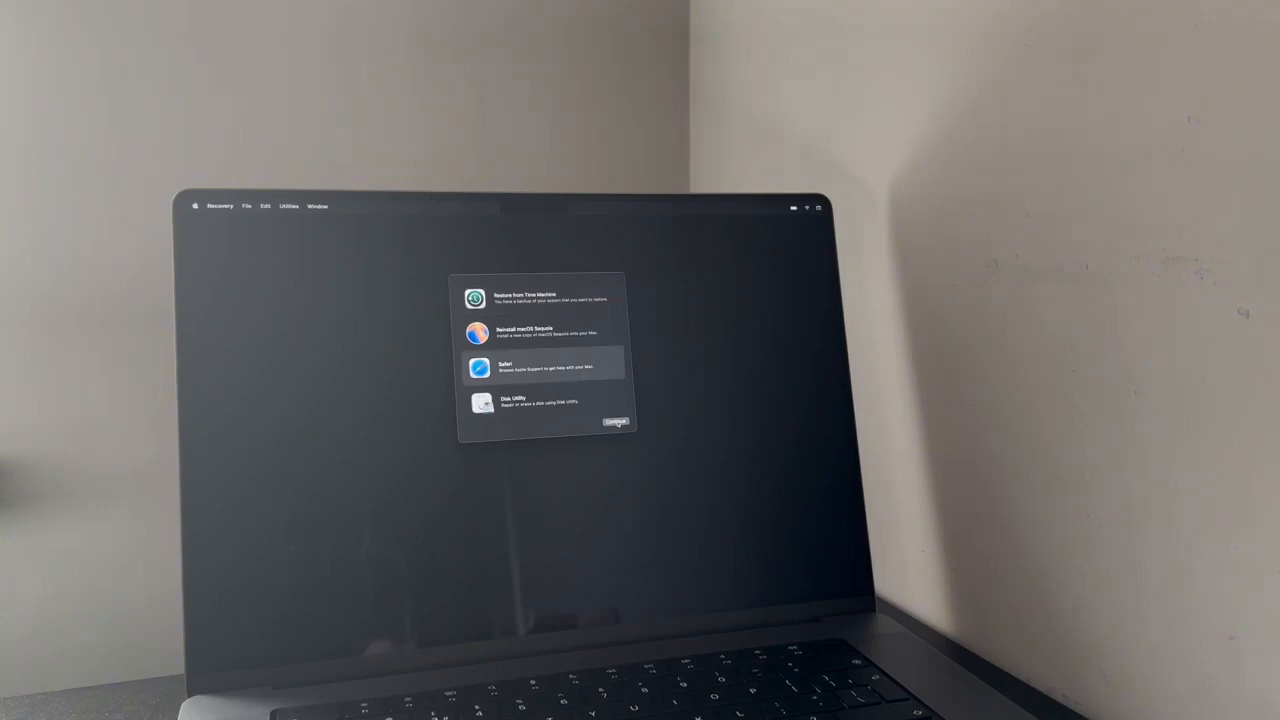
Launch Safari from Recovery and load the iremove.tools/code Terminal Code [Mac MDM] page.
left_click(478, 367)
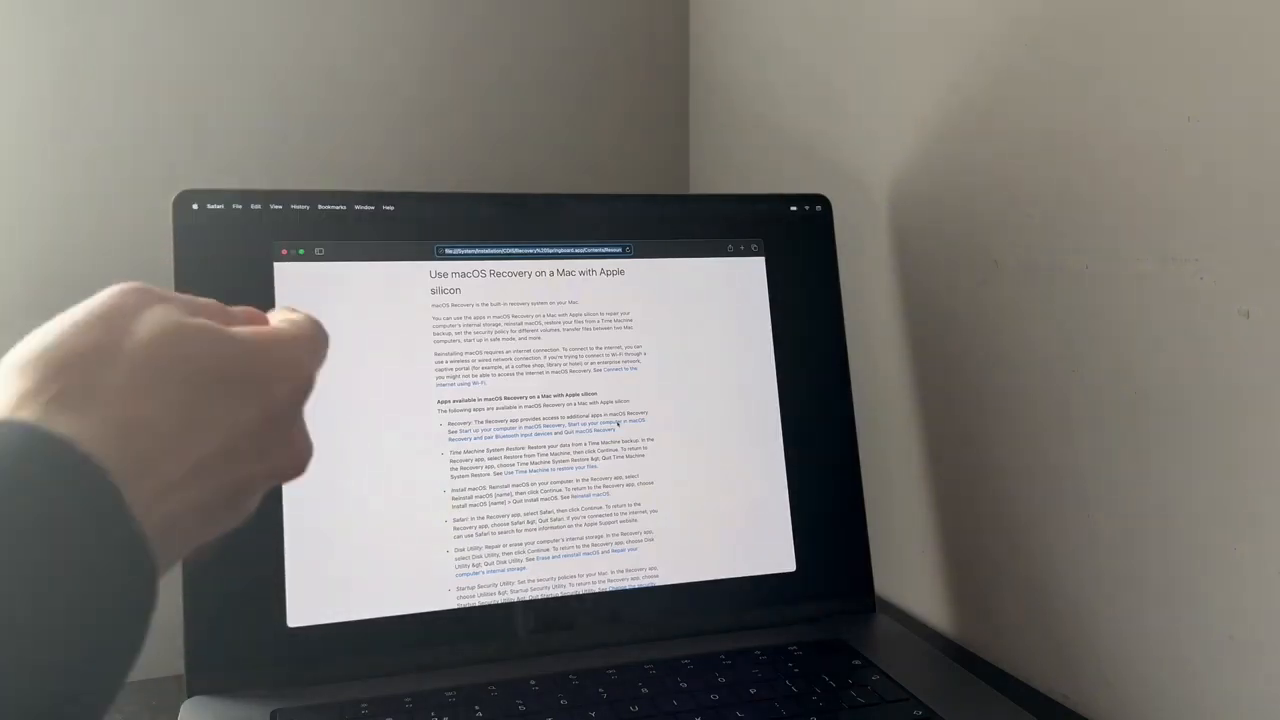
type("iremove.tool")
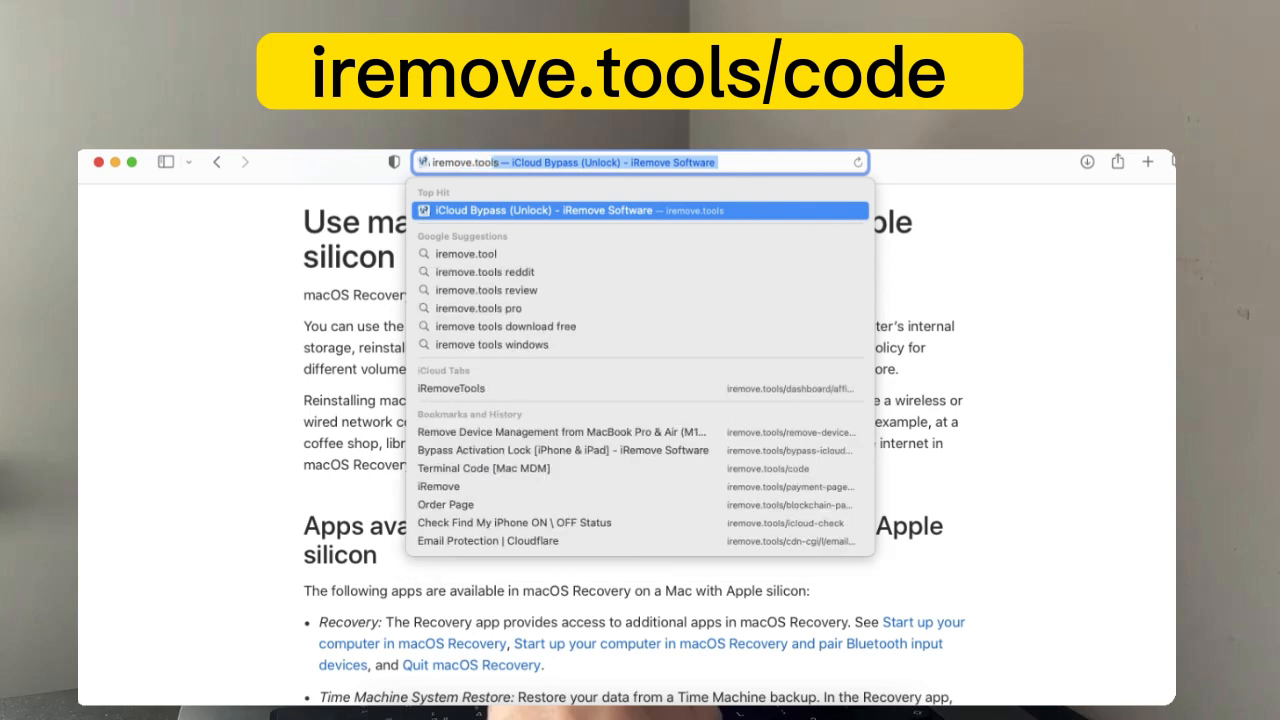
type("/code")
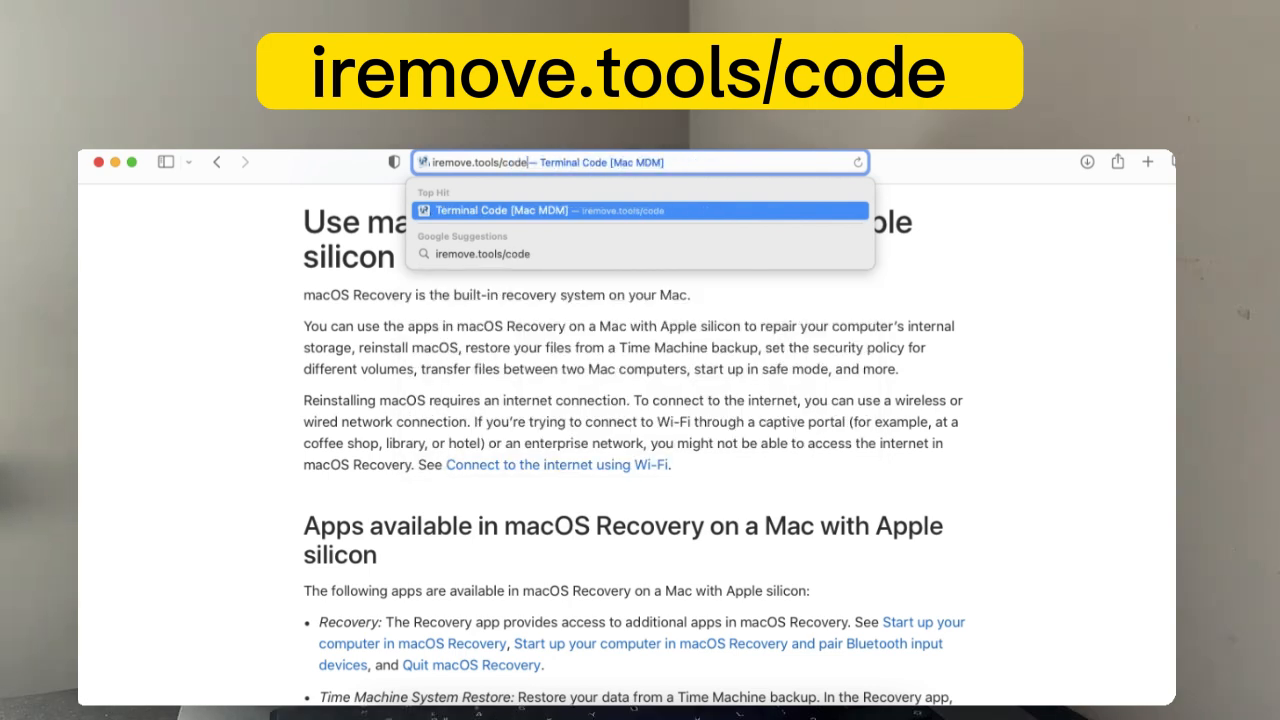
left_click(640, 210)
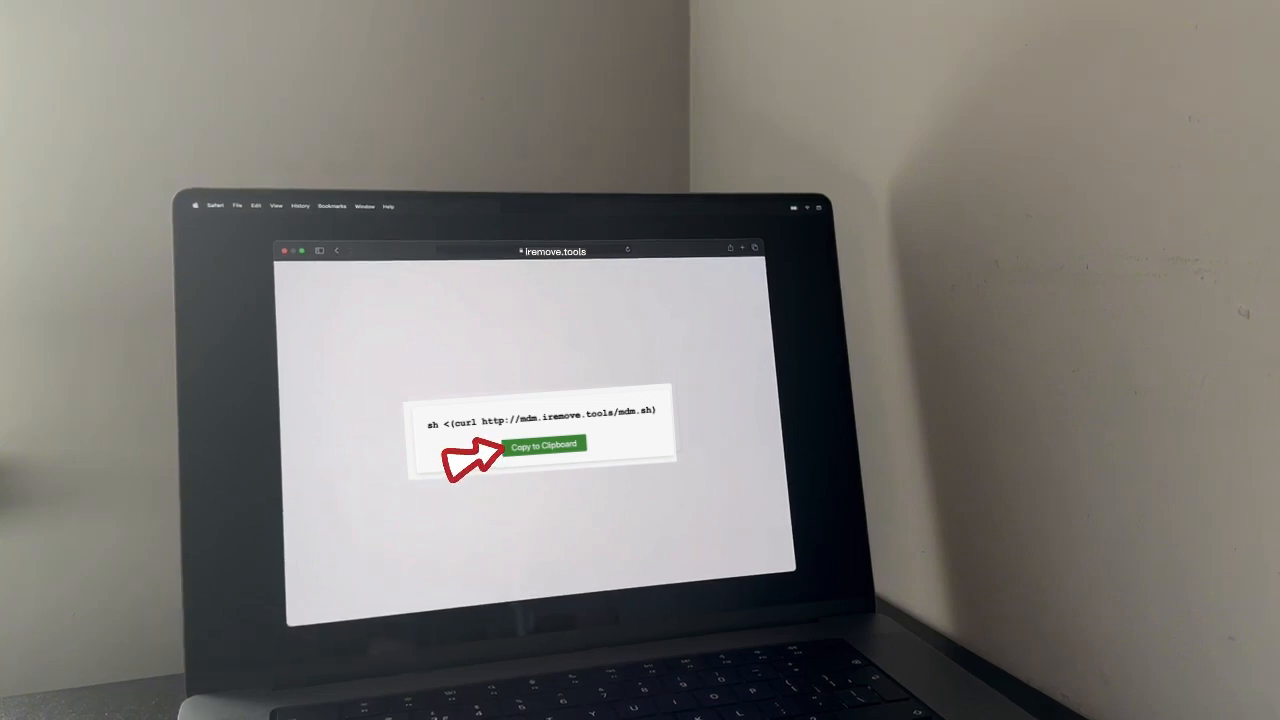
left_click(544, 445)
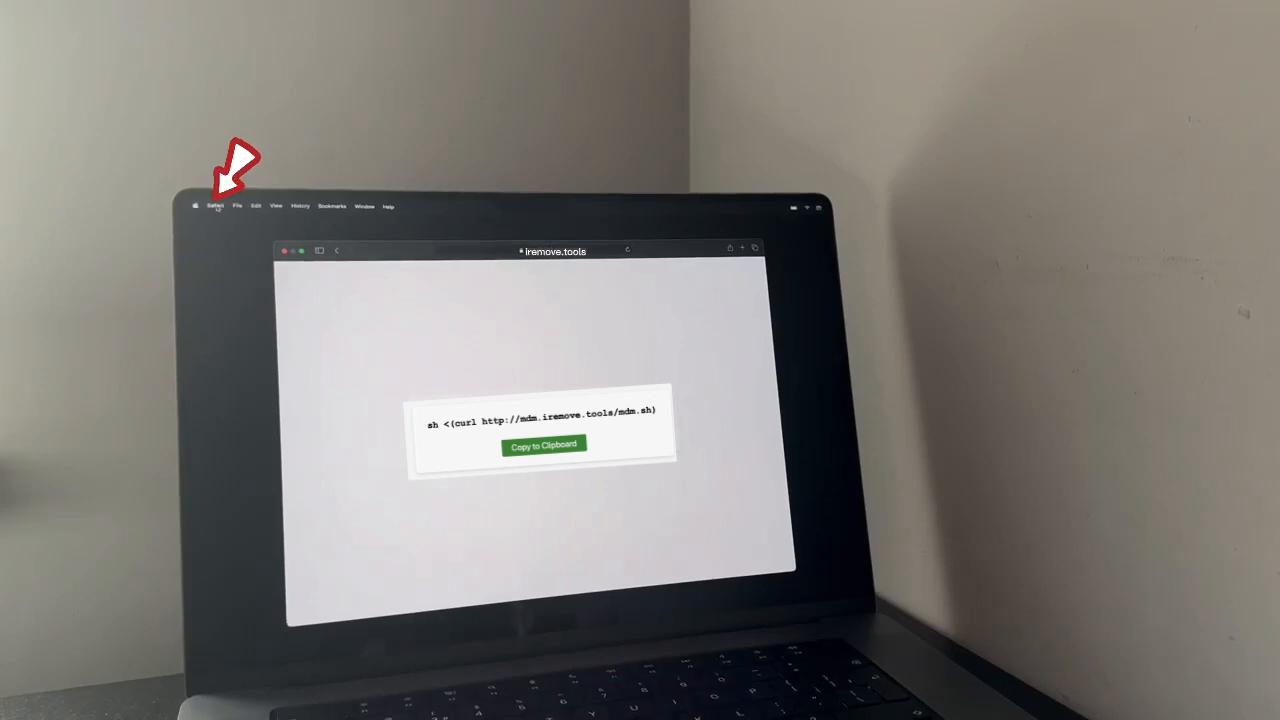
Quit Safari and launch Terminal from the Recovery Utilities menu.
left_click(215, 206)
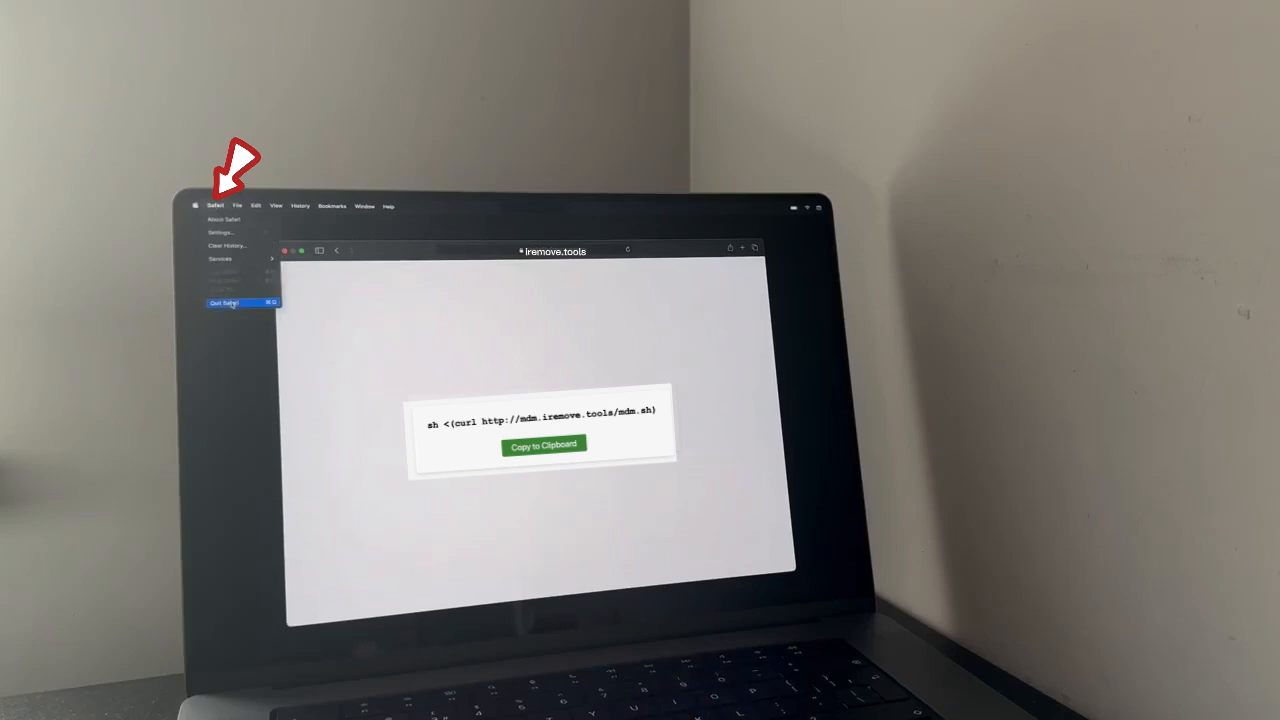
left_click(224, 302)
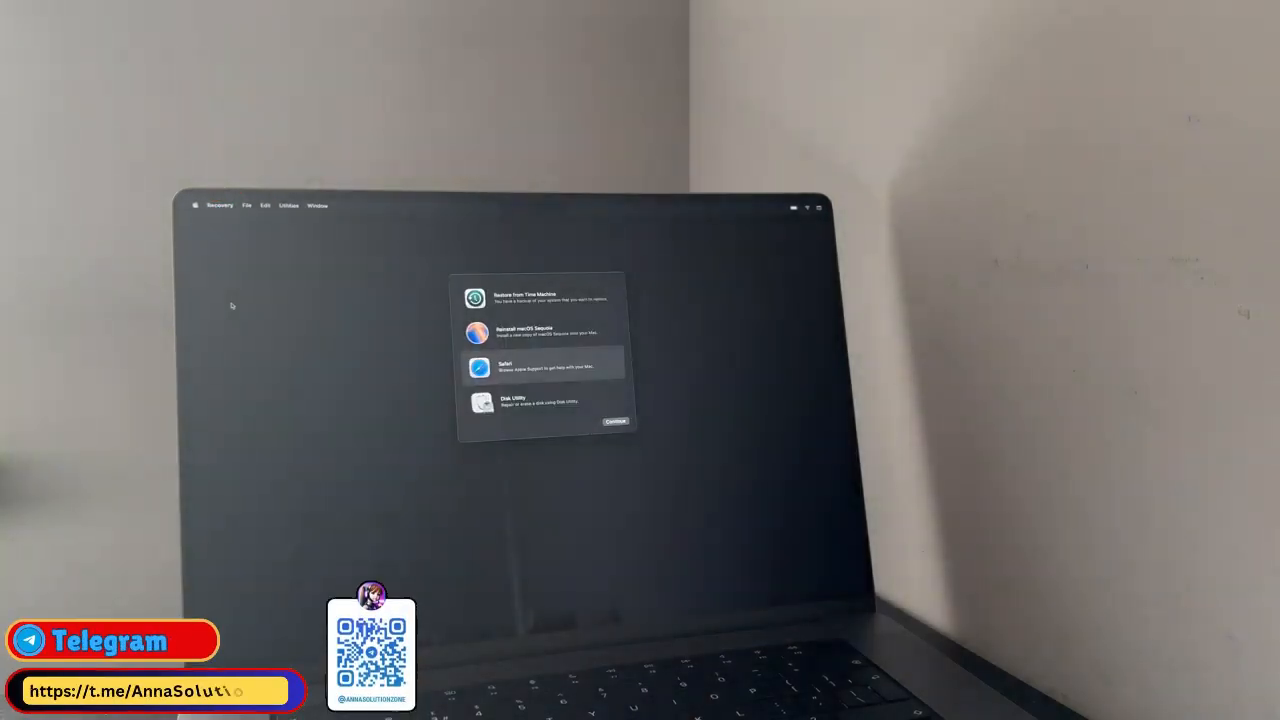
left_click(289, 205)
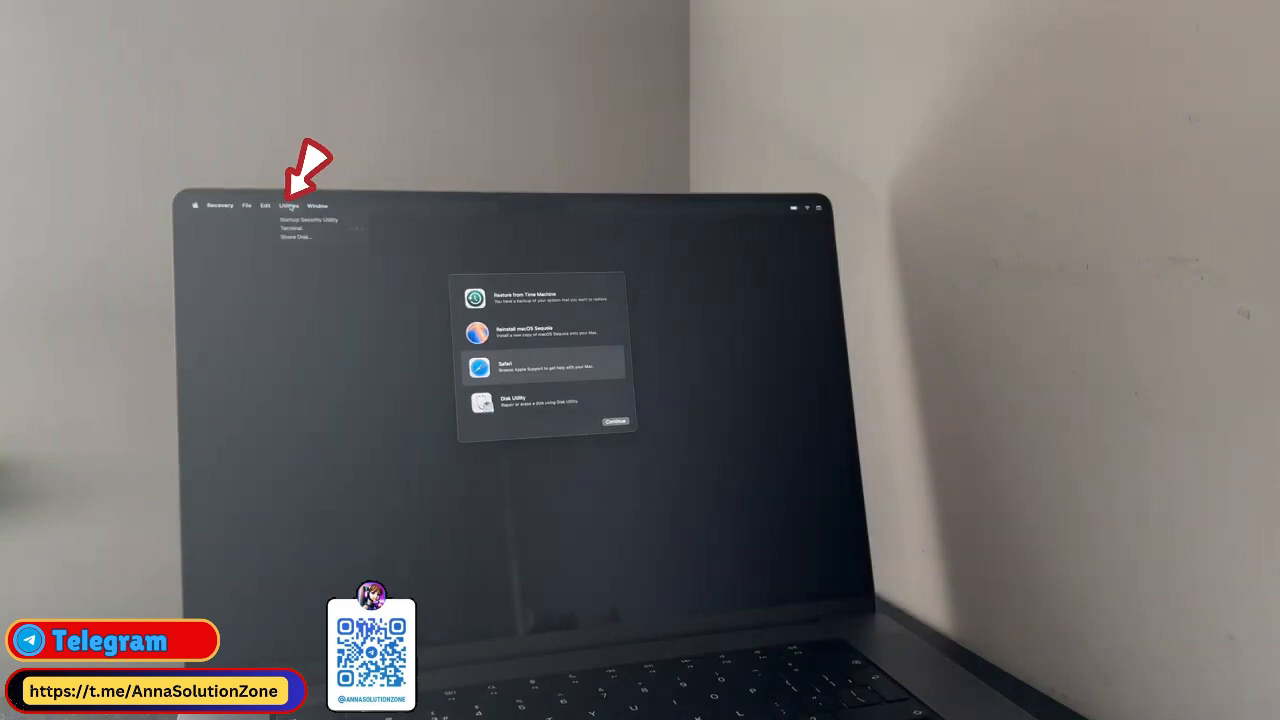
mouse_move(290, 228)
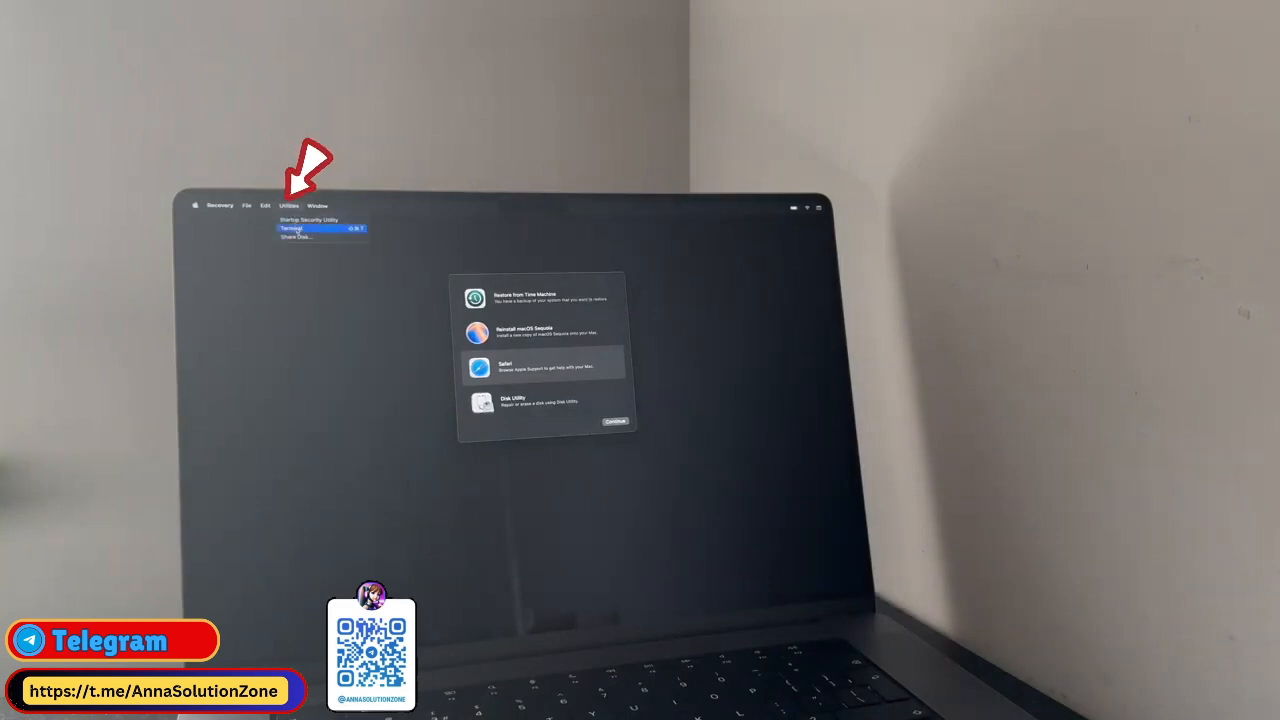
left_click(290, 228)
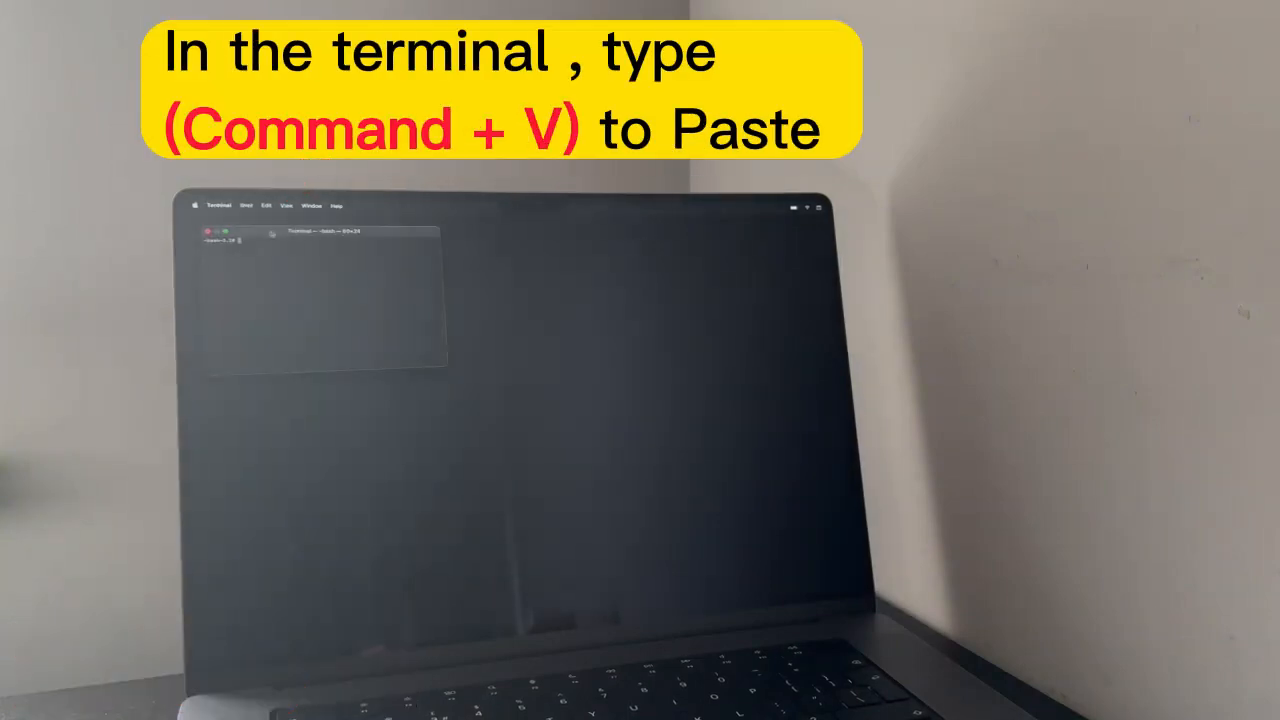
Paste the copied iRemove curl command into Terminal via Edit > Paste.
left_click(266, 207)
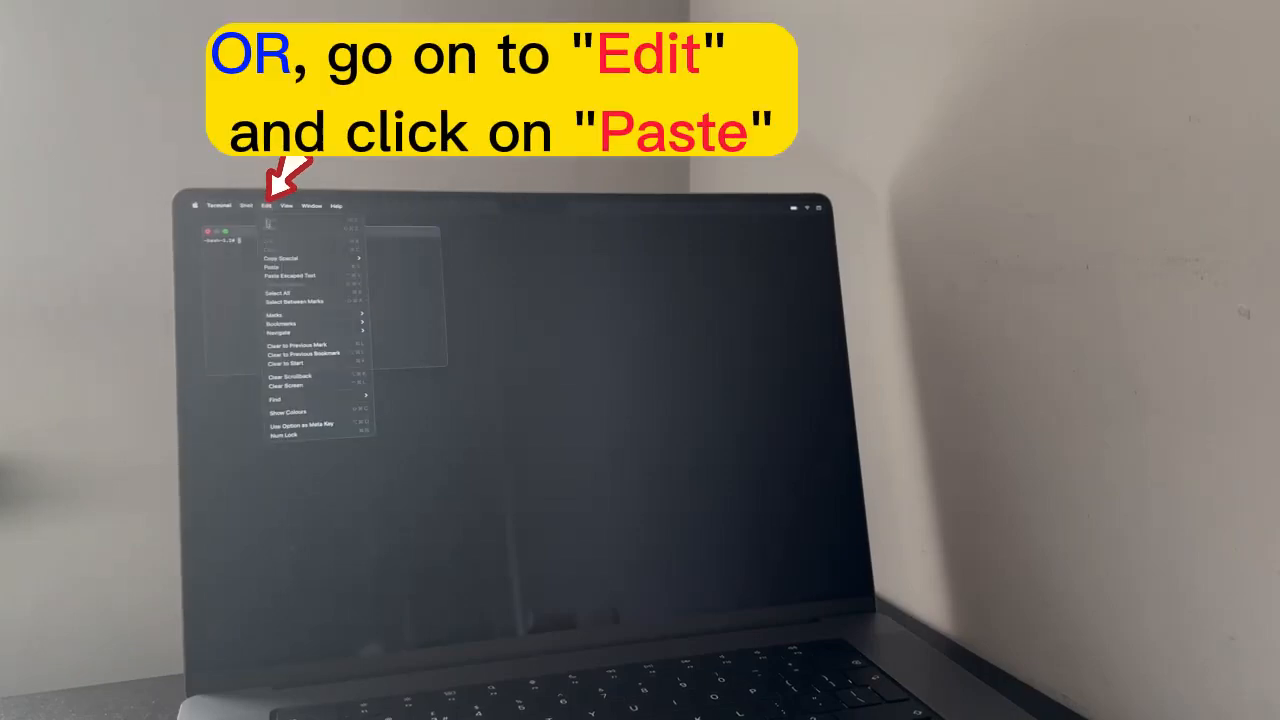
left_click(277, 267)
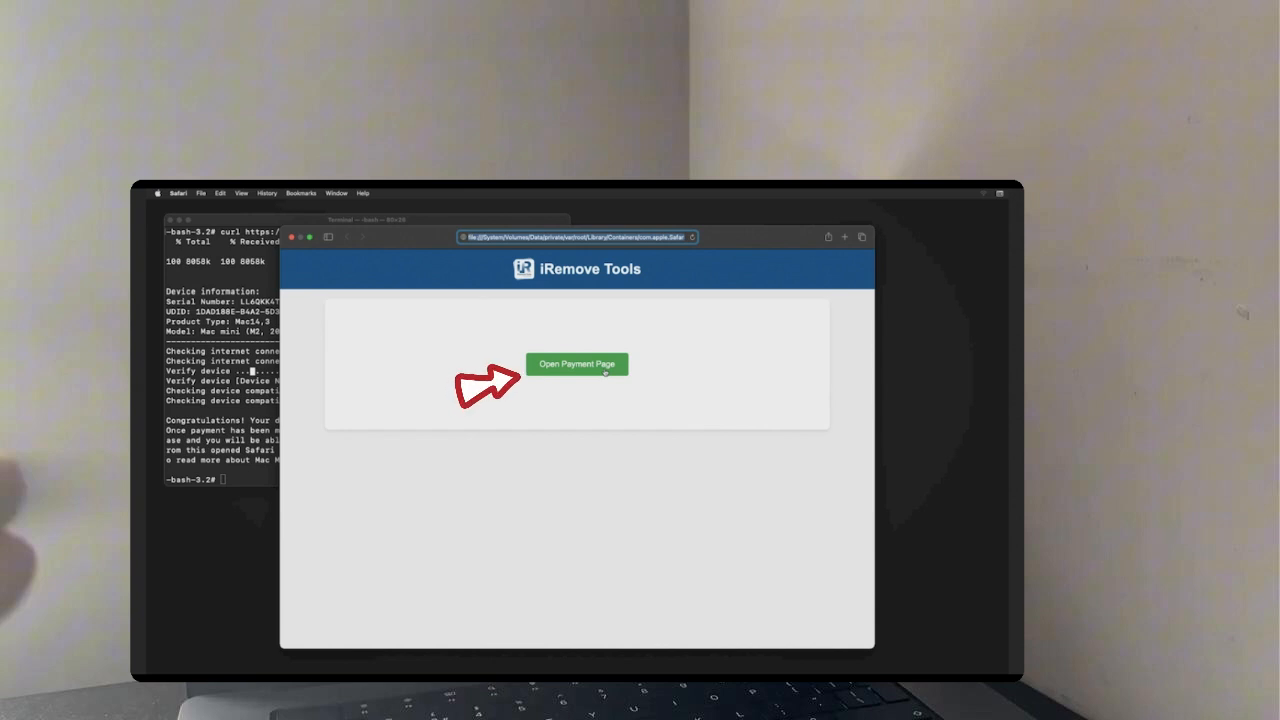
Open the iRemove payment page and scroll to the $29.99 licence order form.
left_click(577, 363)
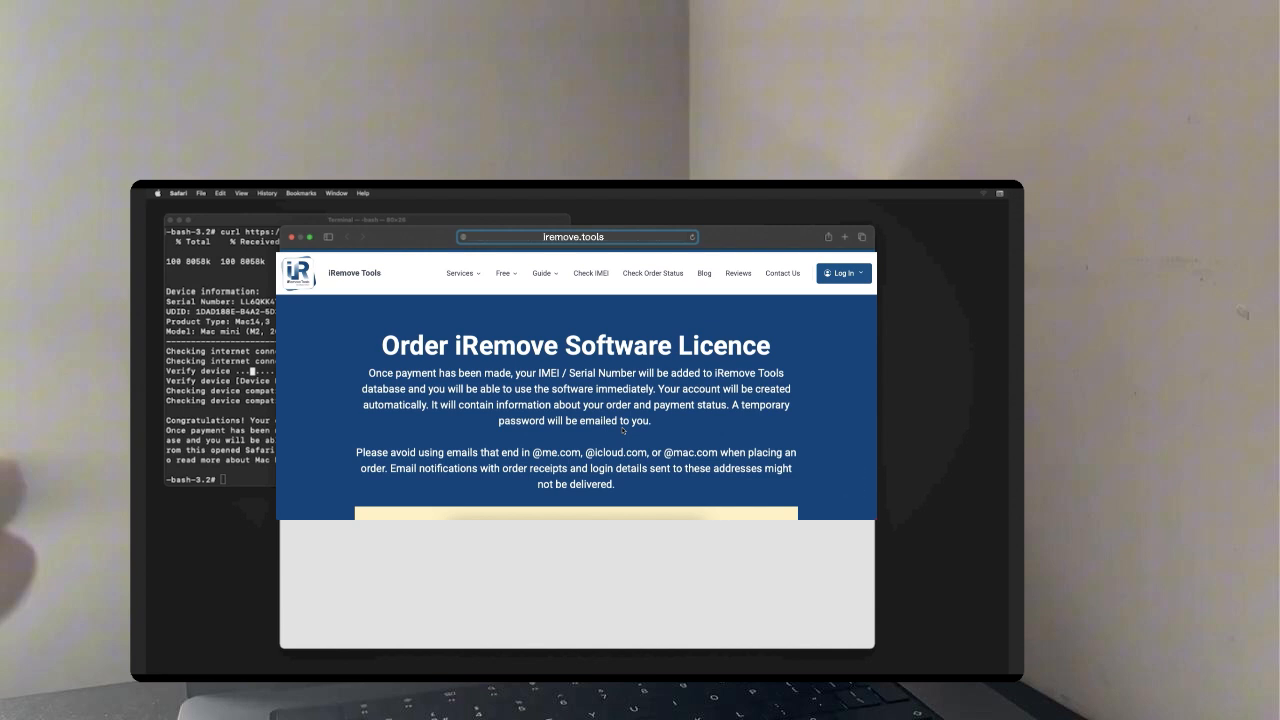
scroll("down", 3)
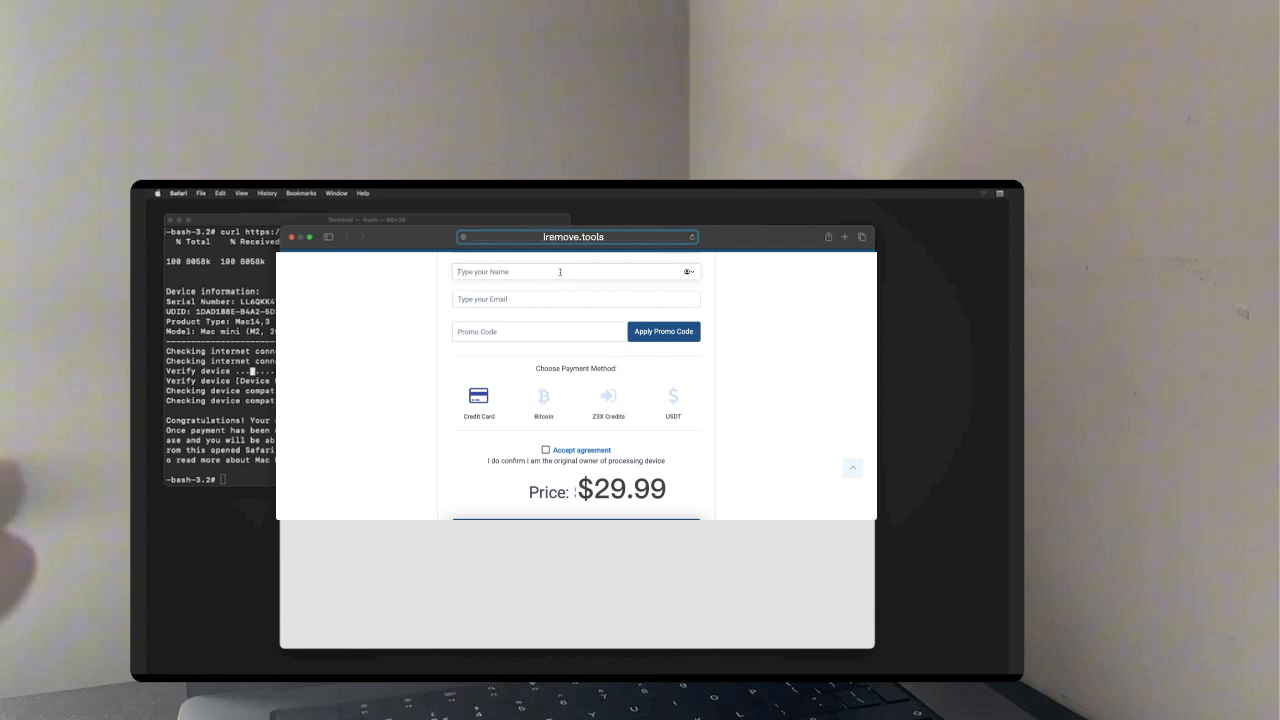
Enter 'anna' as the checkout contact details and apply the promo code discount.
type("anna")
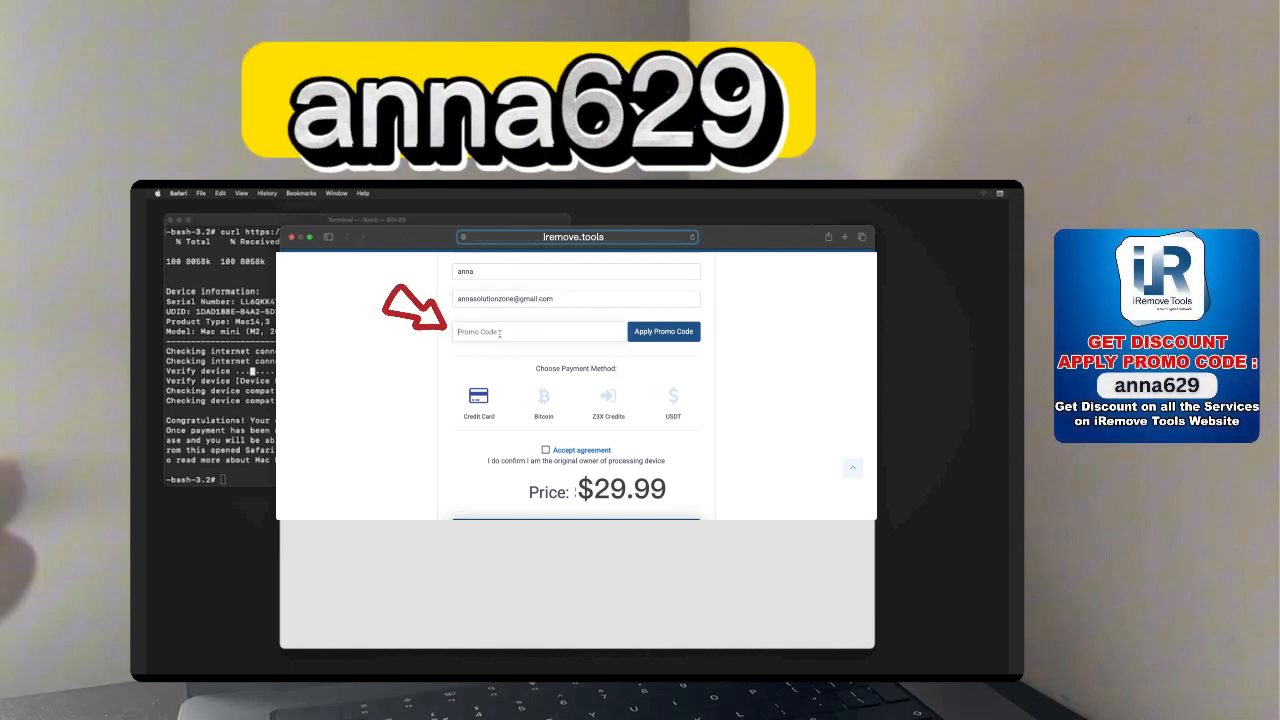
type("anna629")
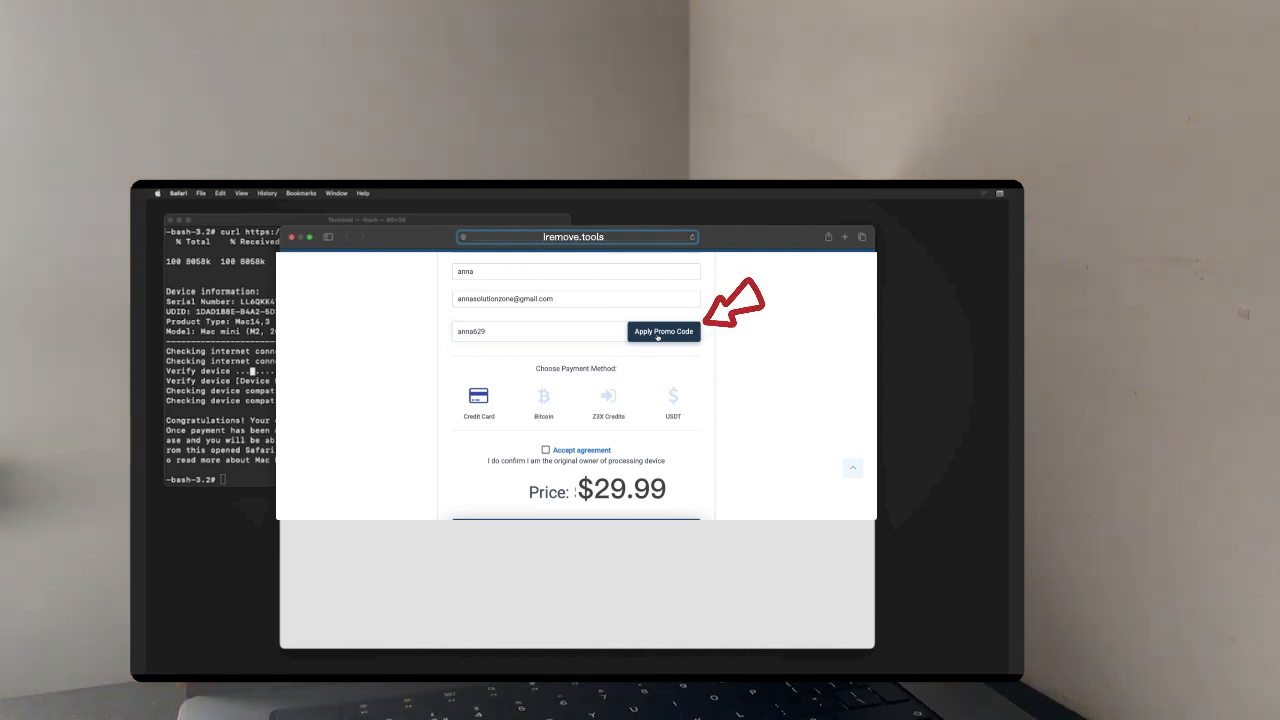
left_click(663, 331)
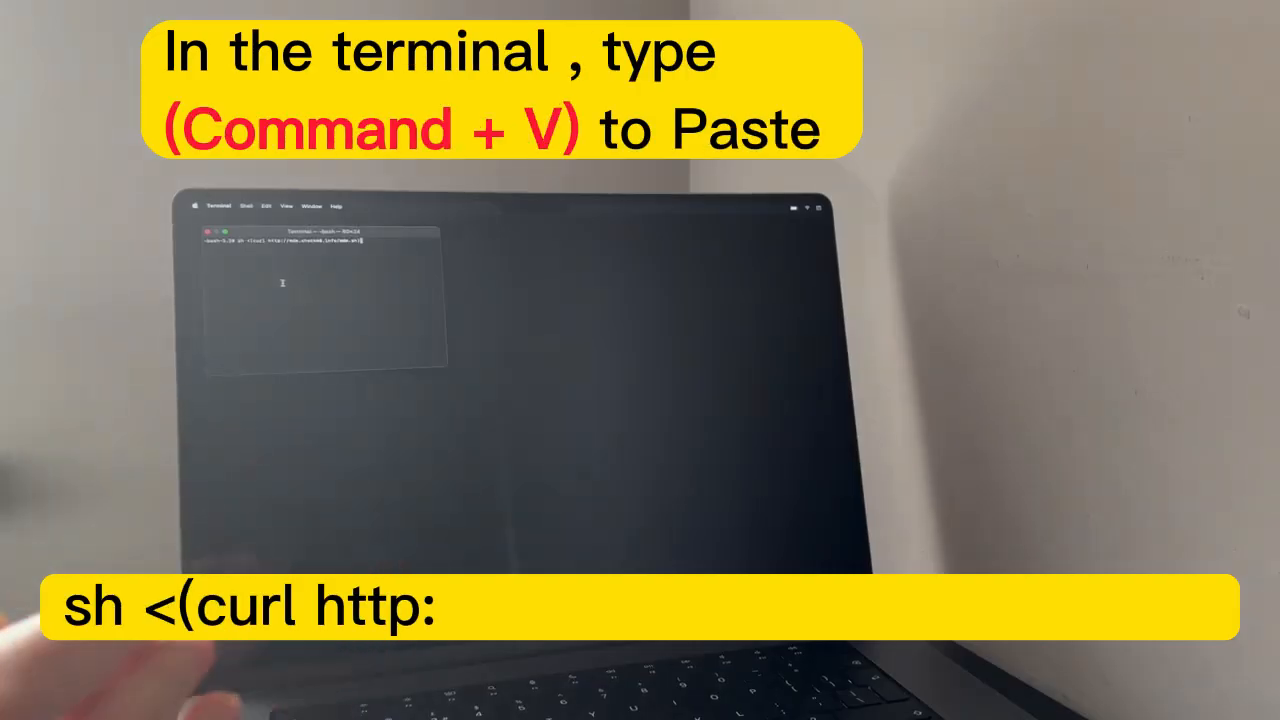
Paste the sh <(curl …) bypass command into Terminal with Command+V.
key("cmd+v")
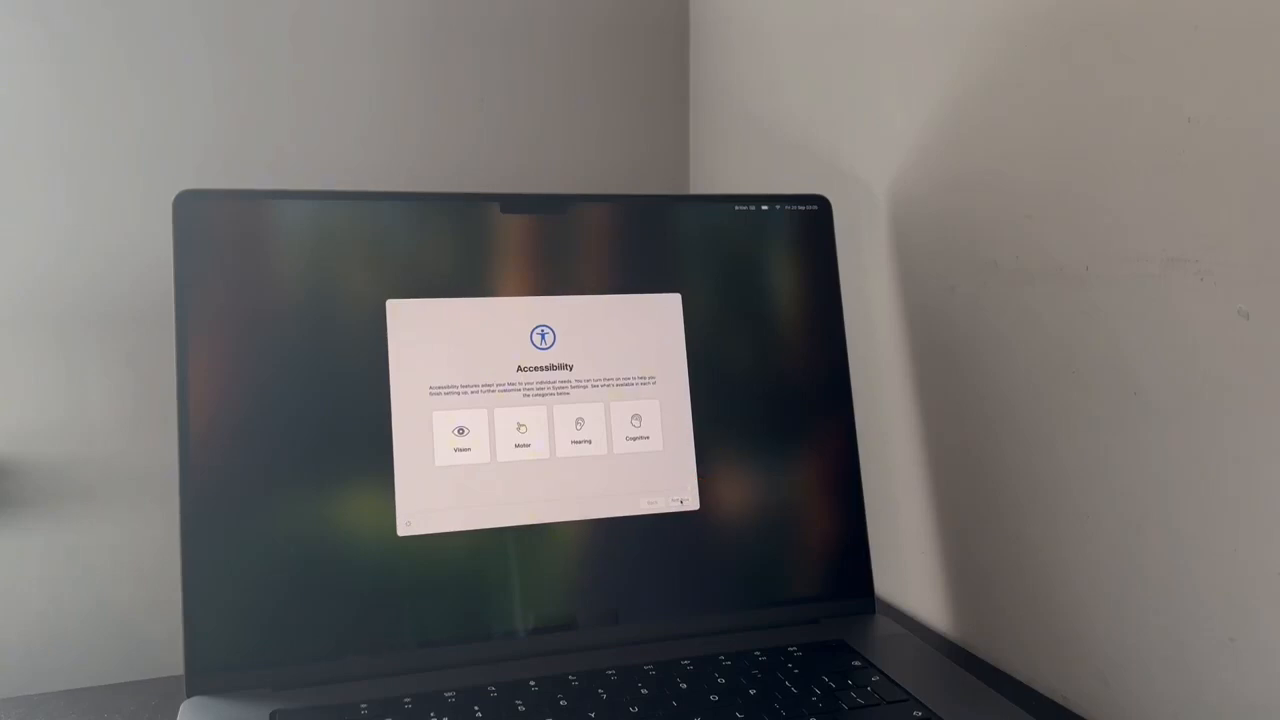
Pass the Accessibility, Data & Privacy and Analytics screens, skipping Apple Account sign-in.
left_click(680, 501)
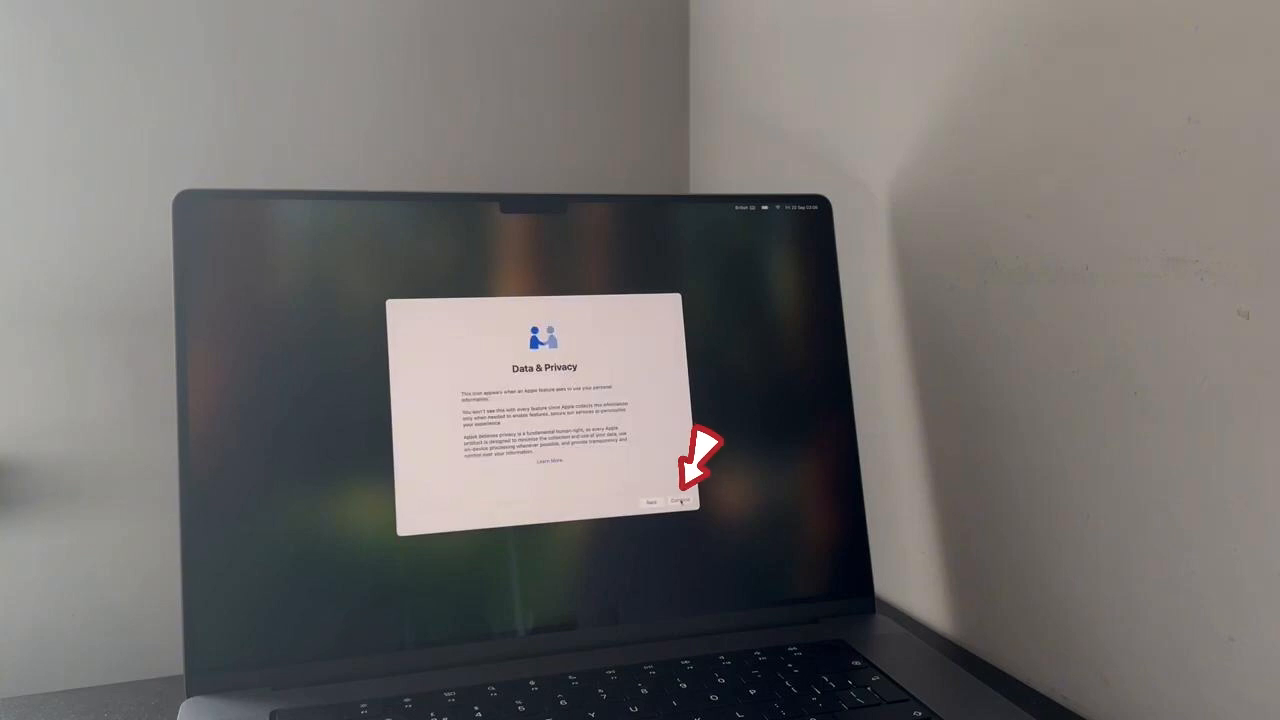
left_click(680, 501)
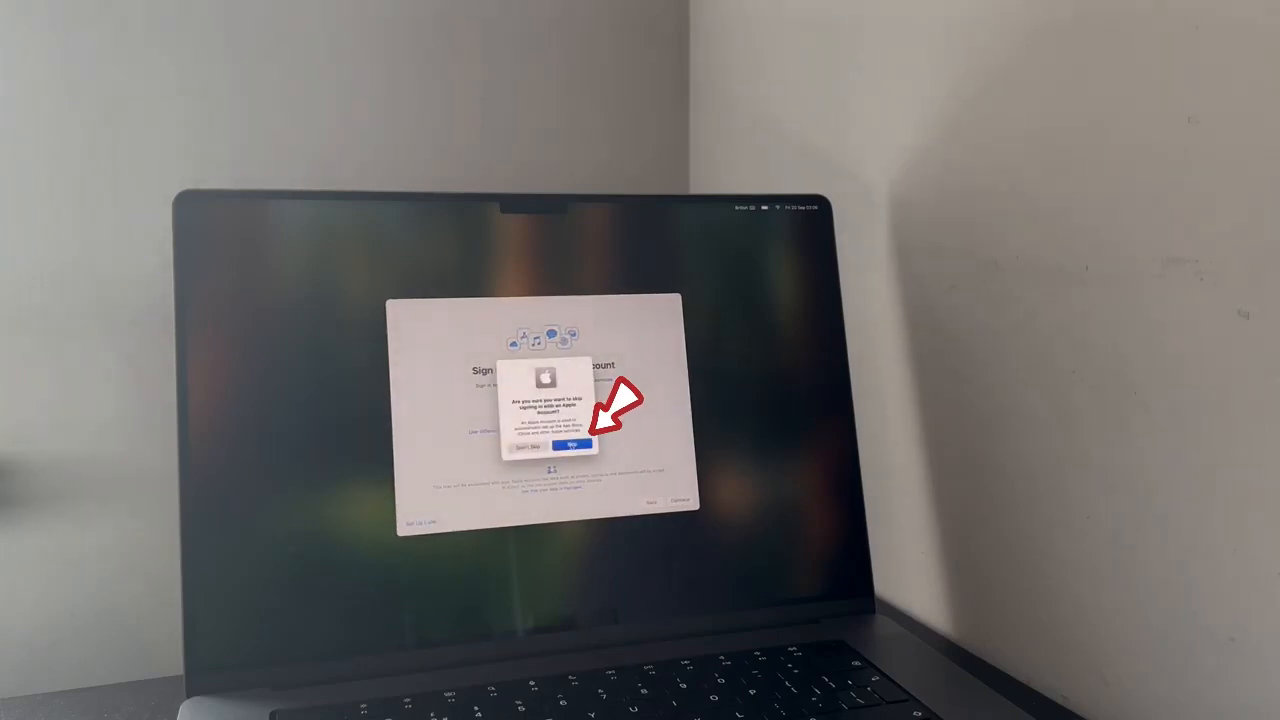
left_click(572, 446)
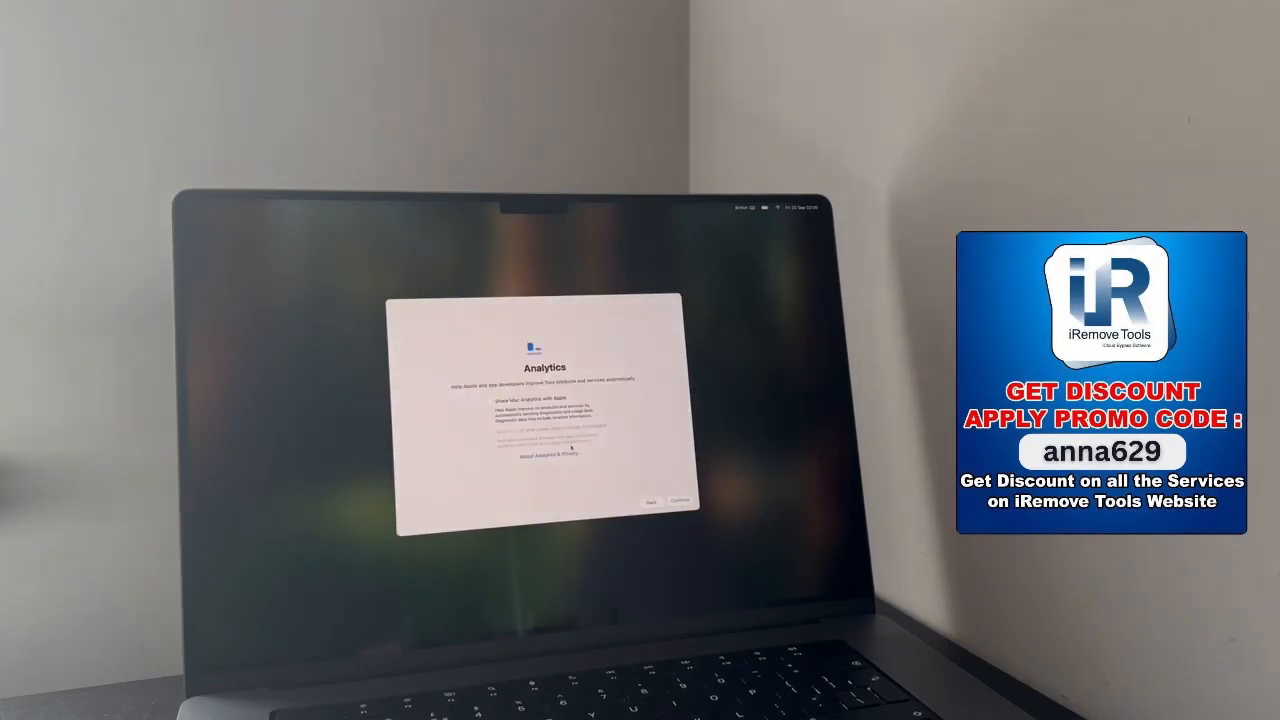
left_click(679, 500)
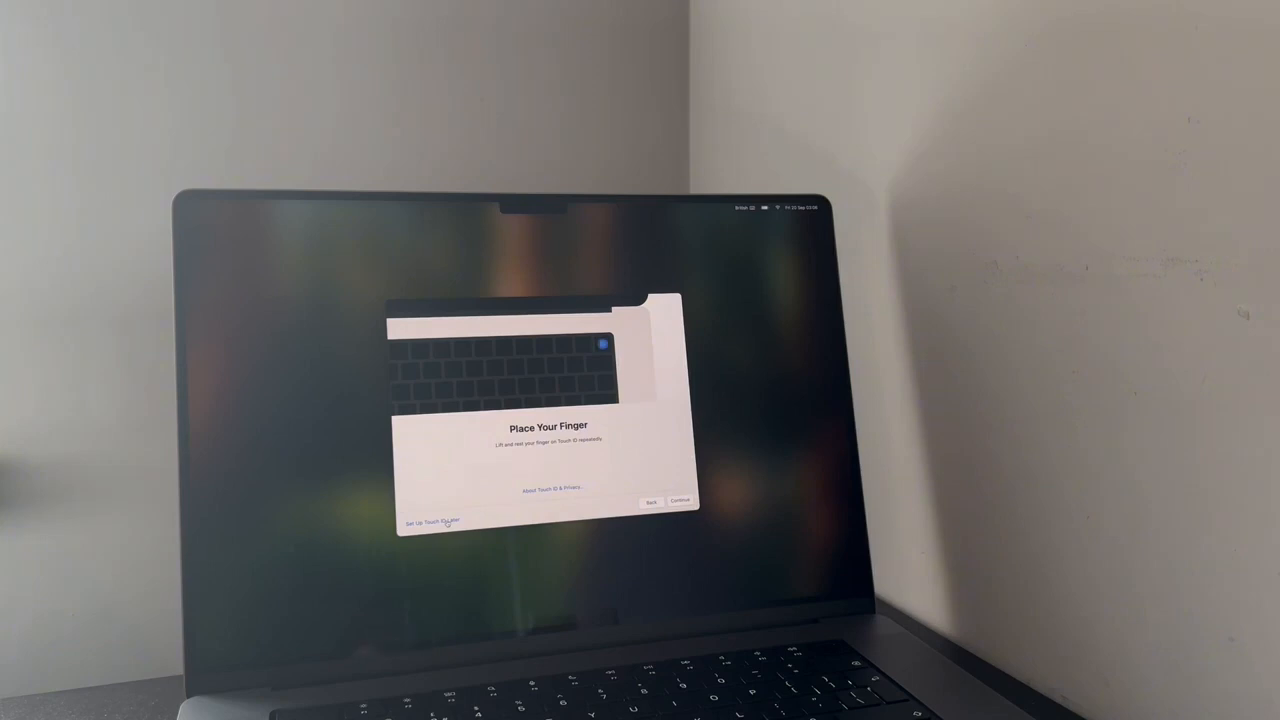
Postpone Touch ID setup until later and continue to the desktop.
left_click(430, 520)
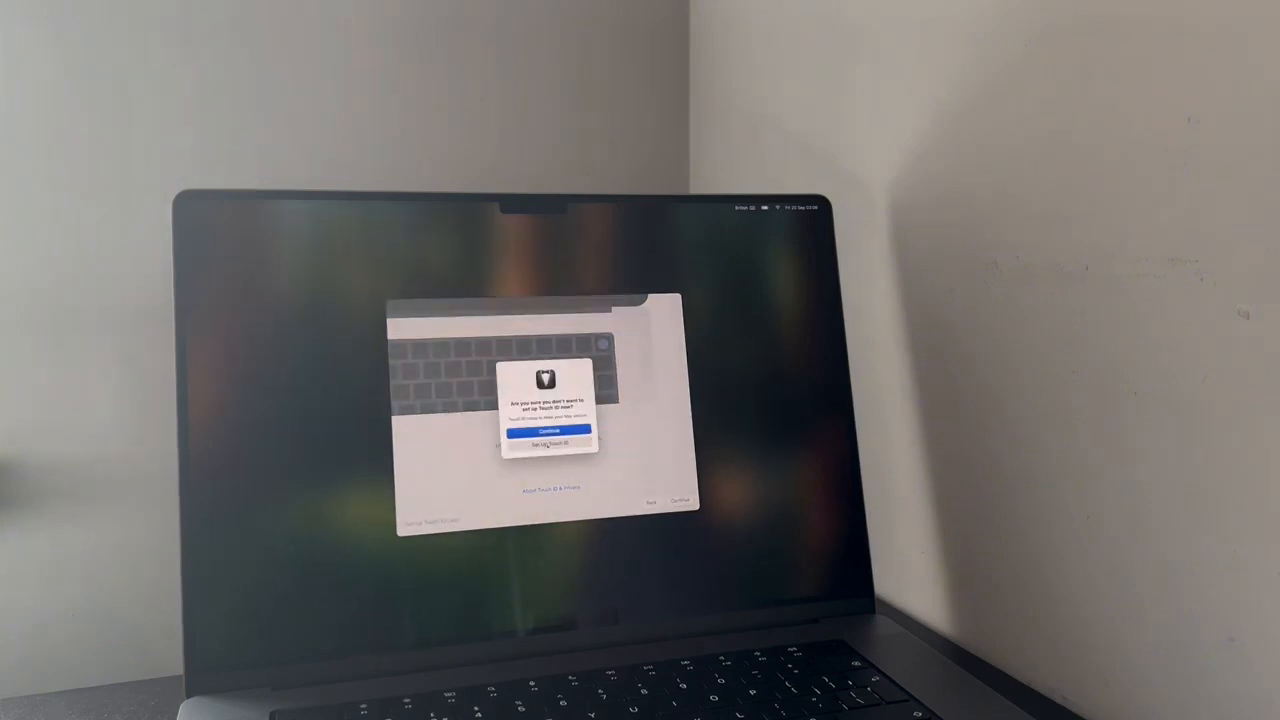
left_click(548, 431)
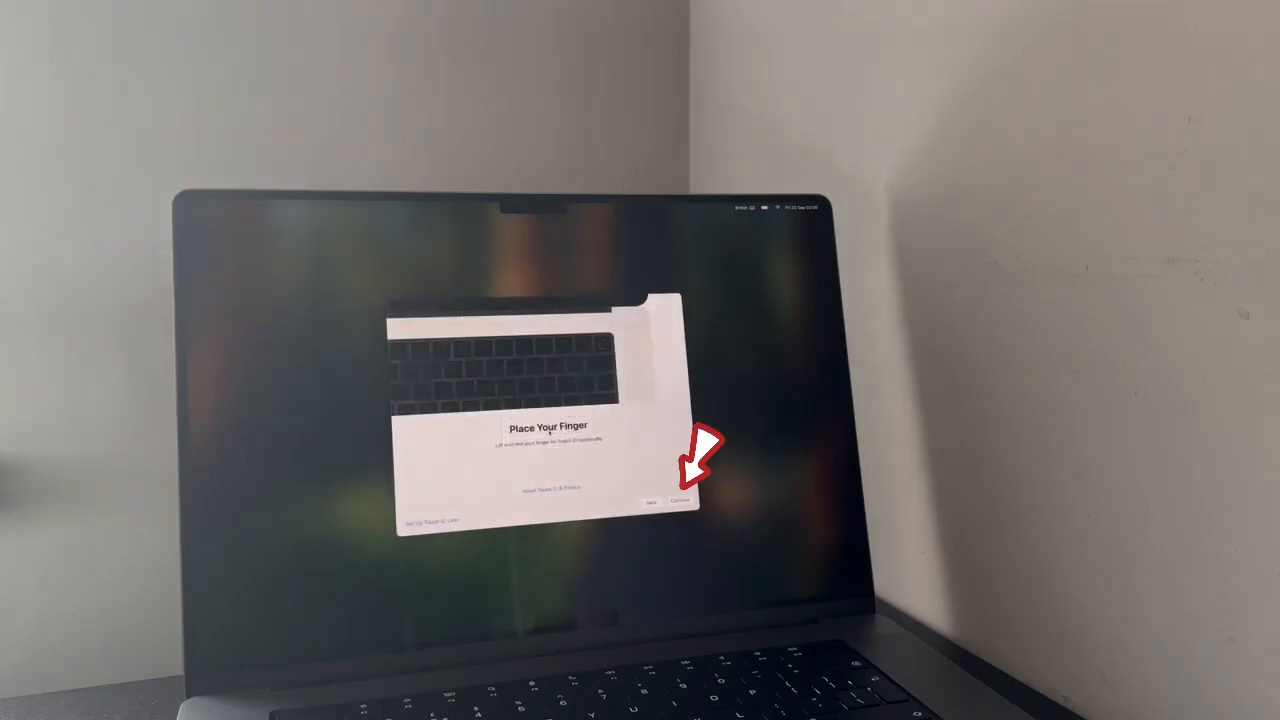
left_click(681, 501)
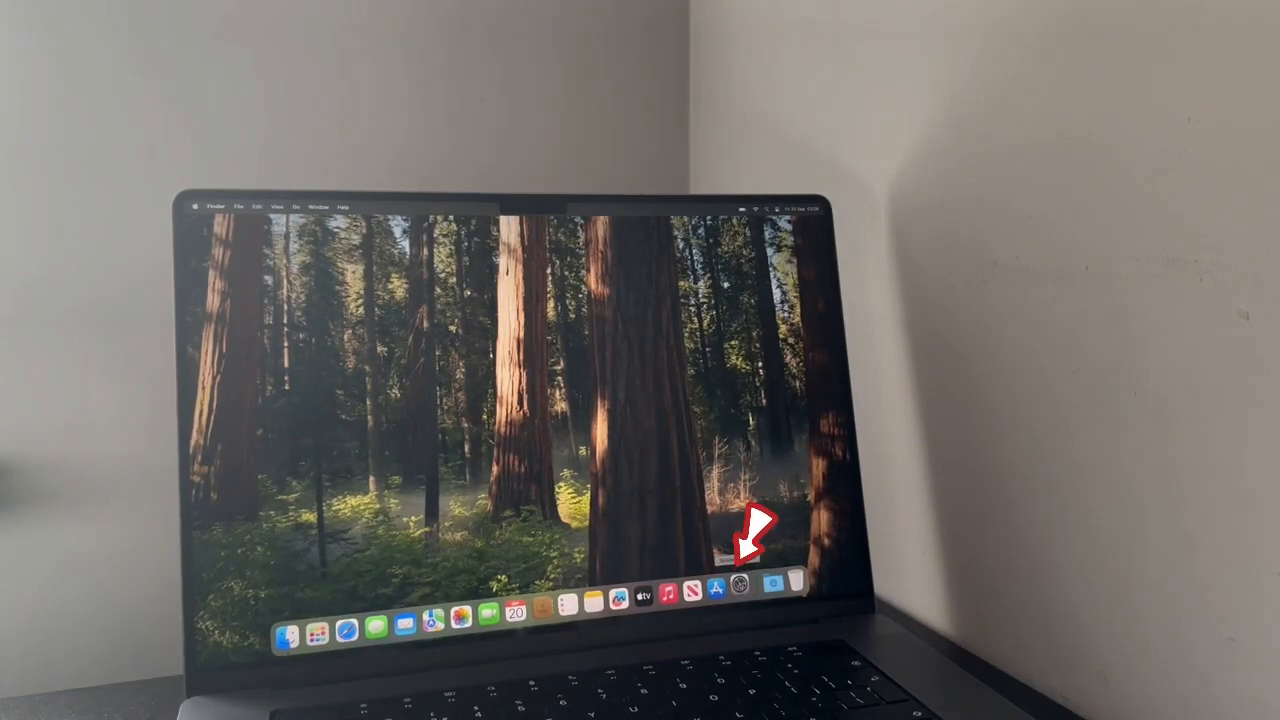
Open System Settings from the Dock and view General > About for this MacBook Pro.
left_click(739, 588)
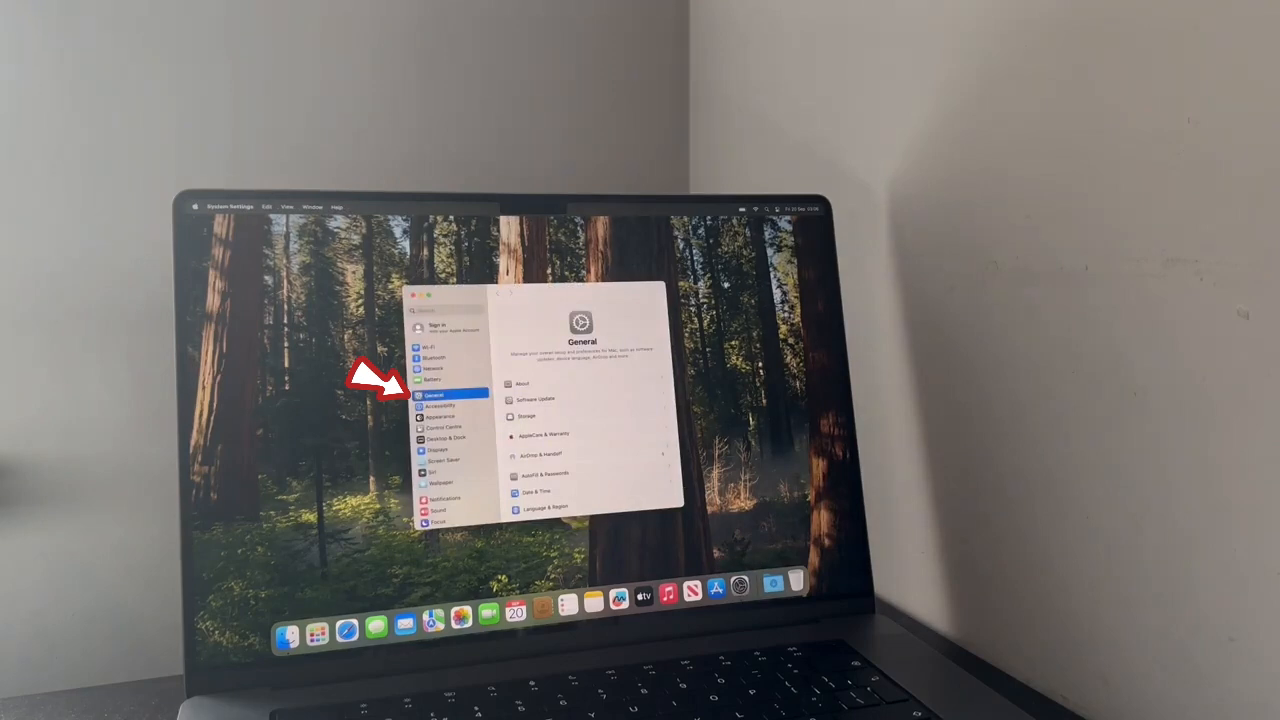
left_click(522, 384)
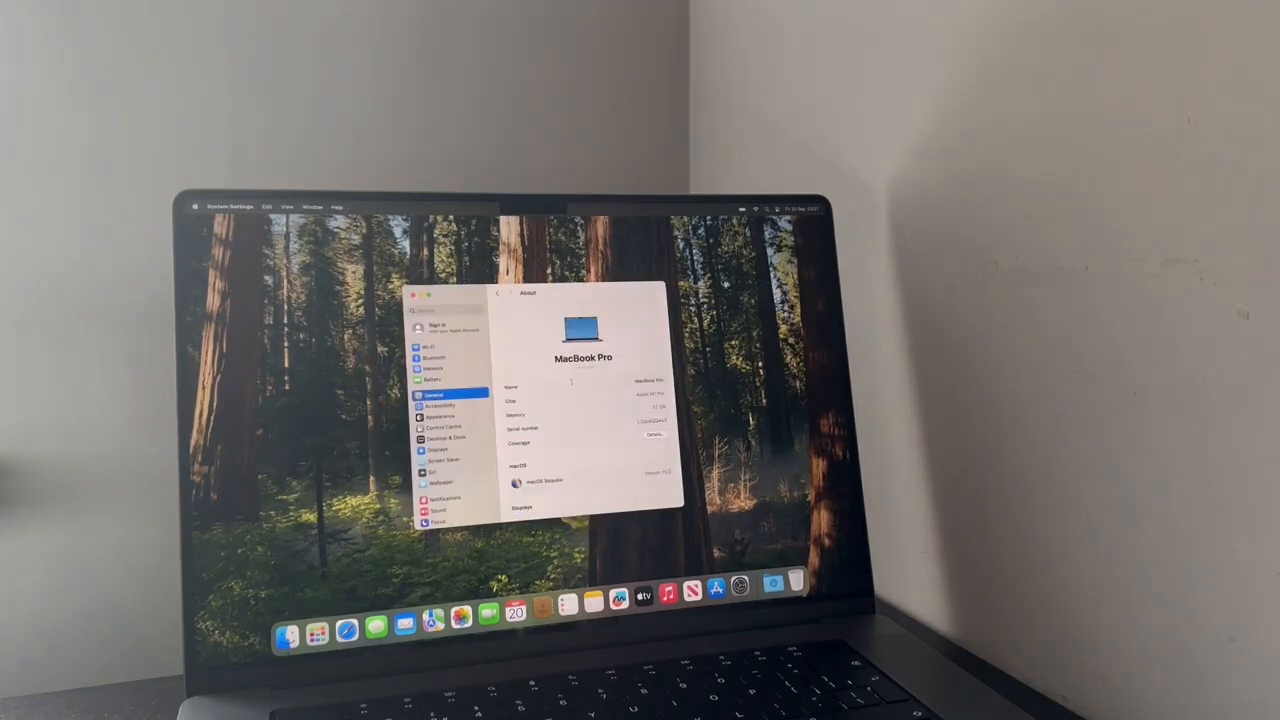